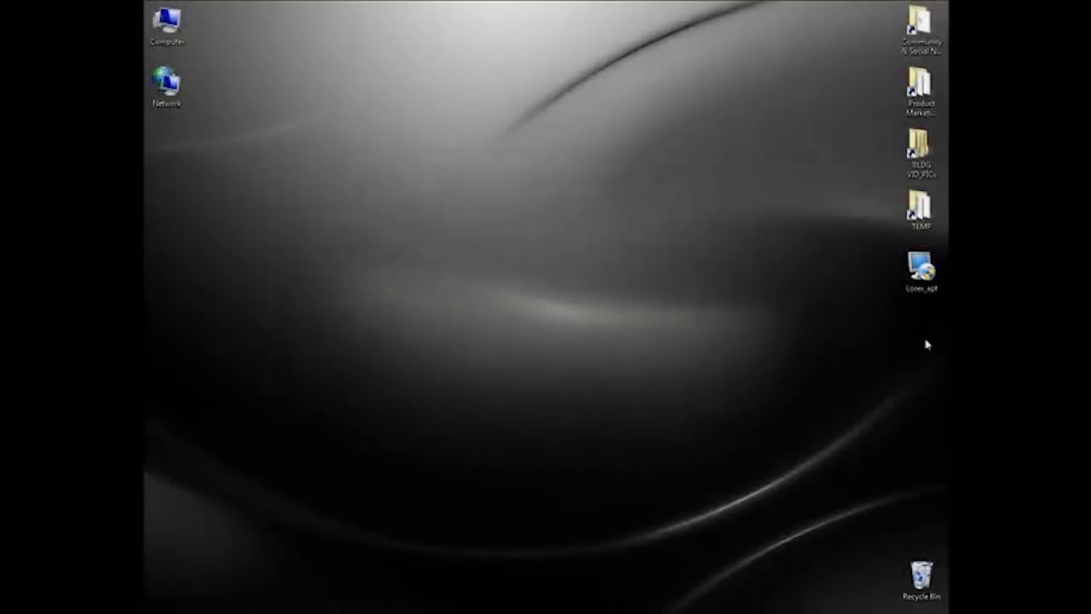
Launch the Lorex_apf installer from the desktop icon
{"action": "double_click", "coordinate": [921, 271]}
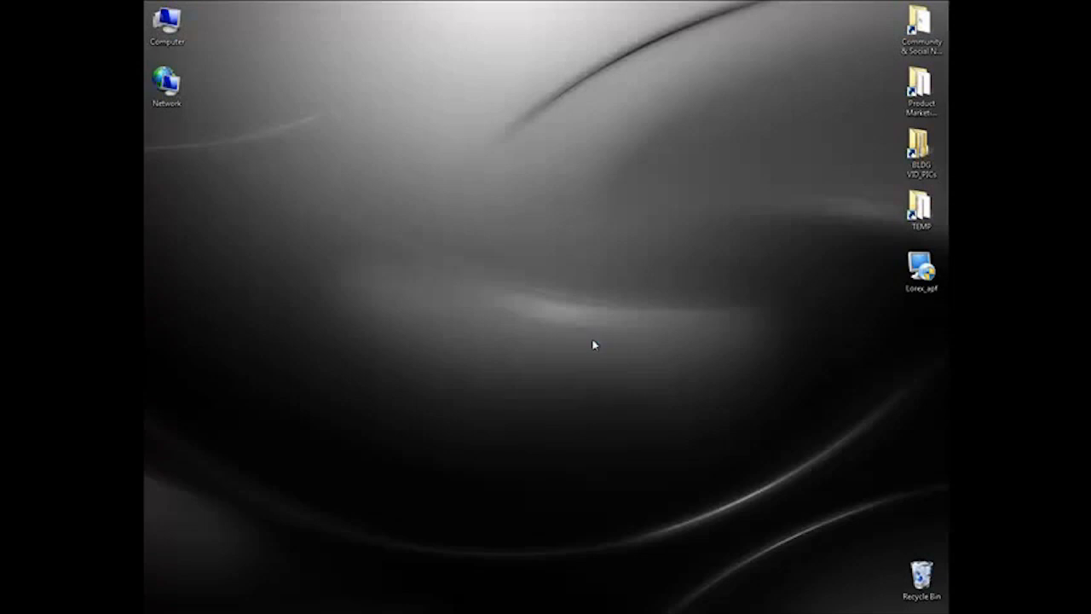
{"action": "double_click", "coordinate": [920, 267]}
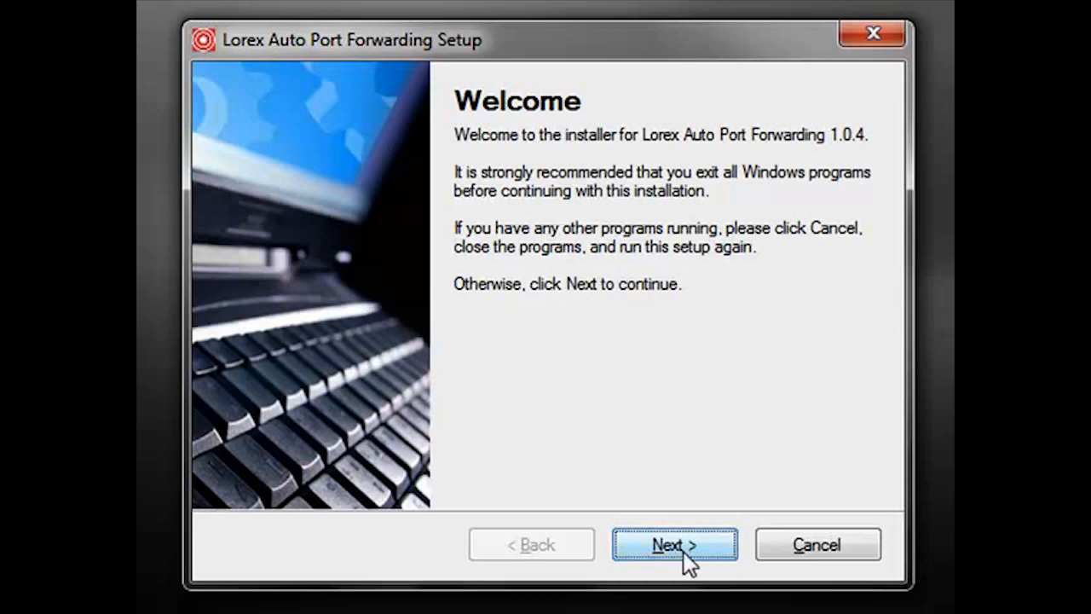
Install Lorex Auto Port Forwarding 1.0.4 with default installation and shortcut folders, then finish
{"action": "left_click", "coordinate": [674, 544]}
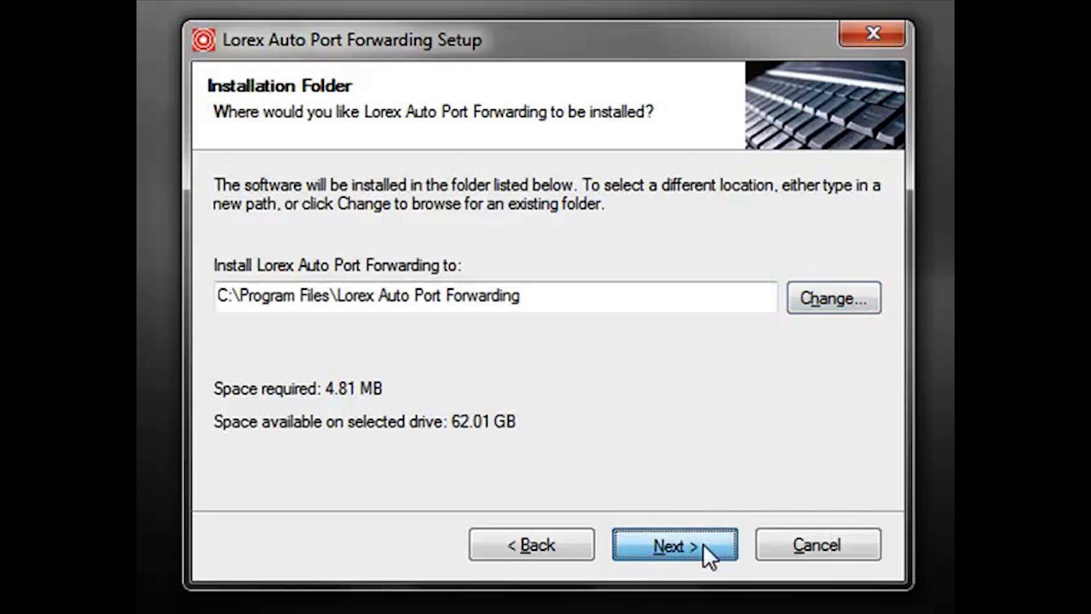
{"action": "left_click", "coordinate": [674, 544]}
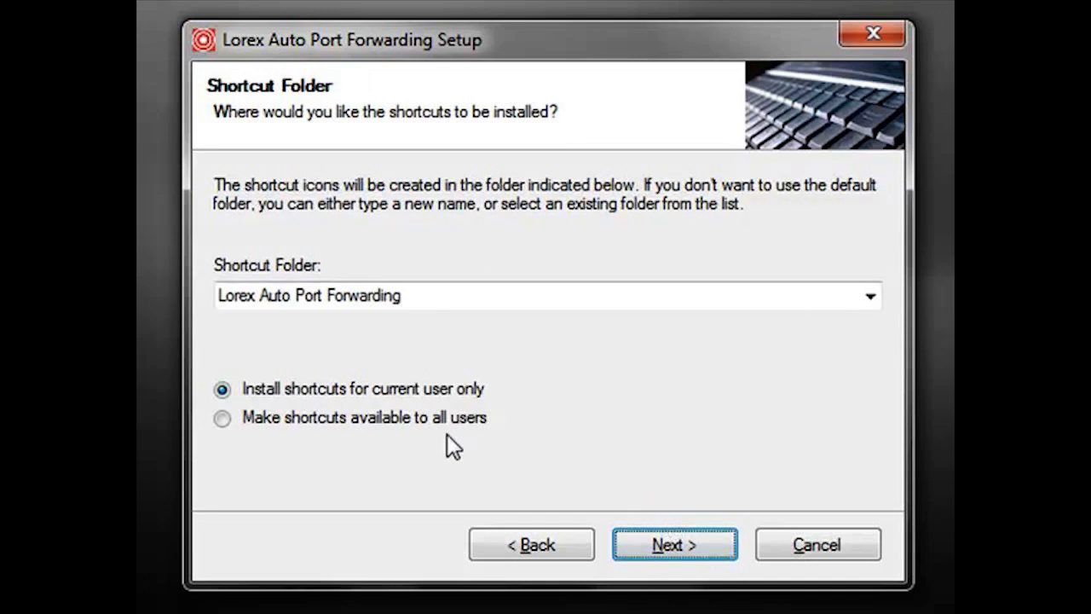
{"action": "mouse_move", "coordinate": [676, 545]}
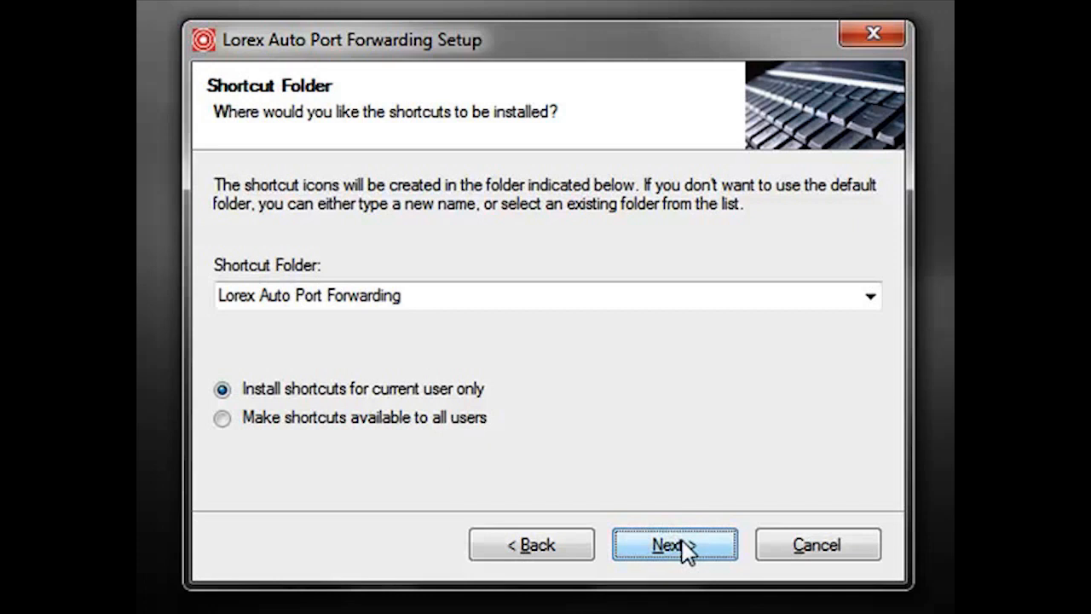
{"action": "left_click", "coordinate": [673, 545]}
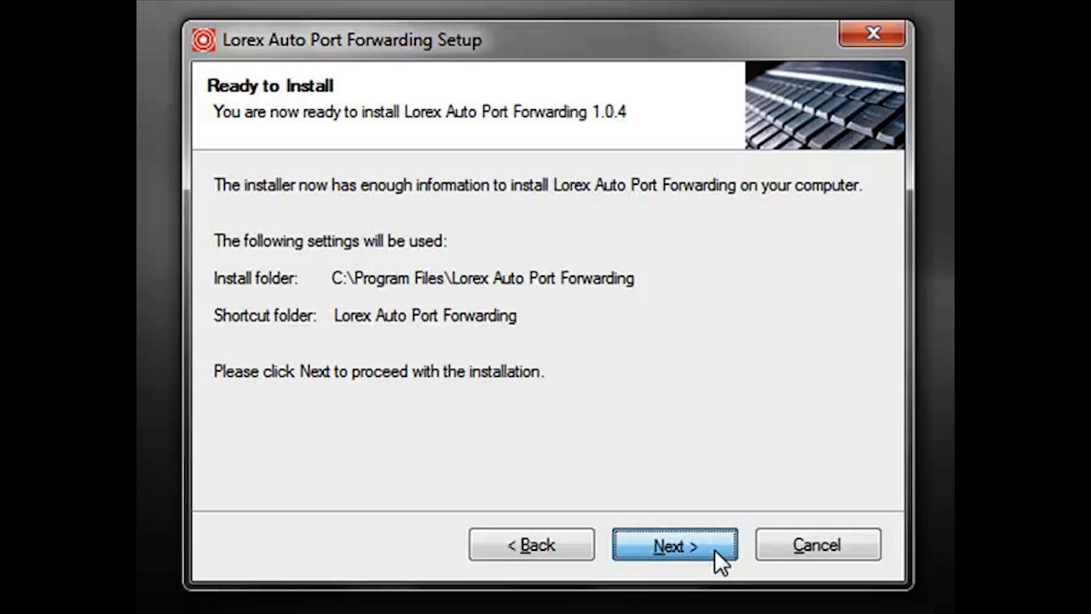
{"action": "left_click", "coordinate": [674, 546]}
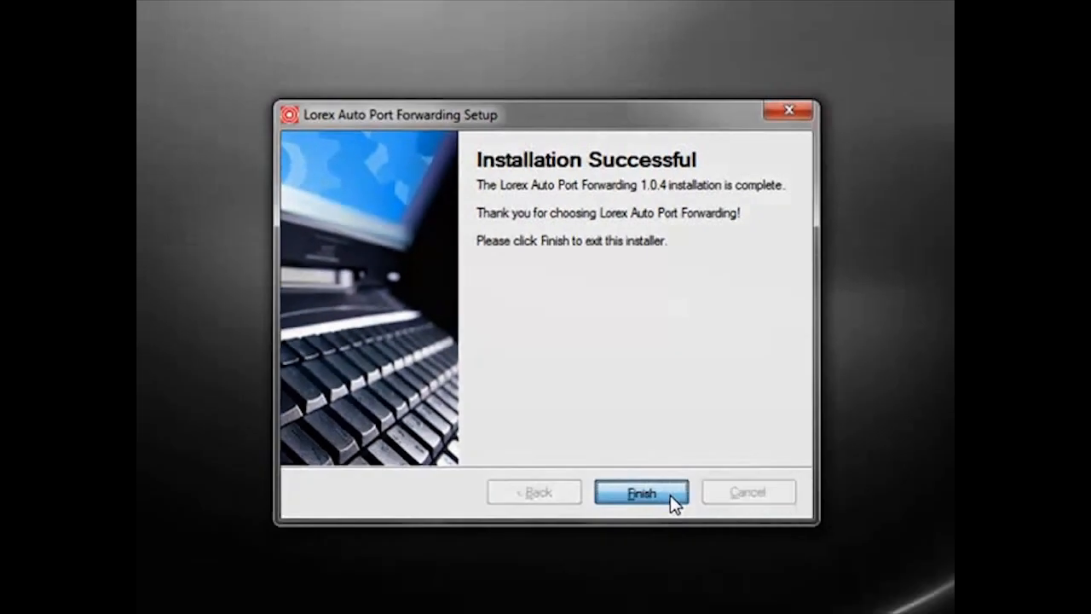
{"action": "left_click", "coordinate": [641, 492]}
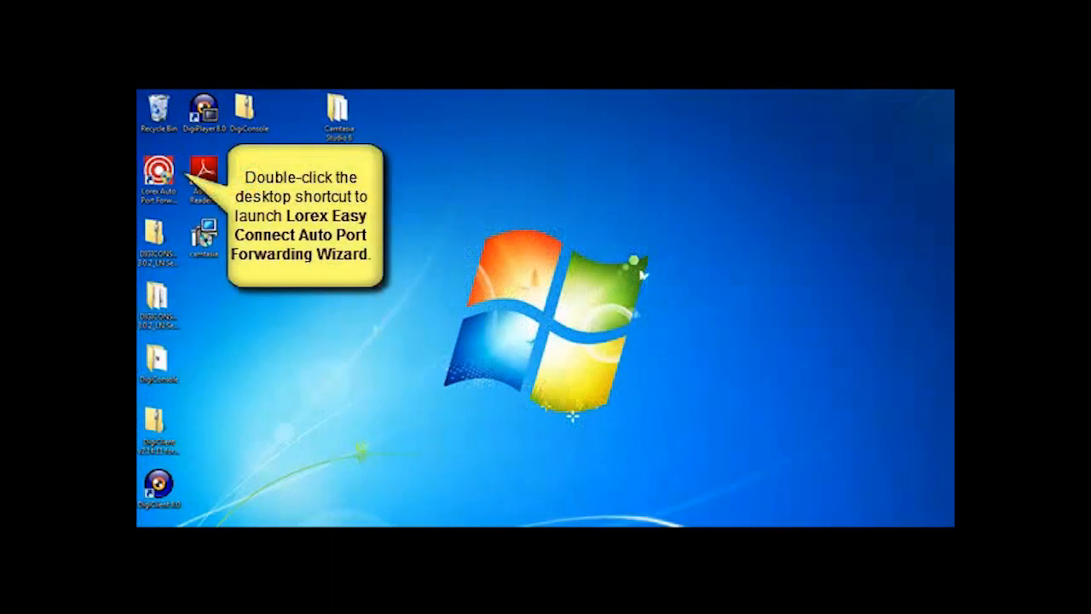
Launch the wizard from its desktop shortcut, start it, and continue after router detection
{"action": "double_click", "coordinate": [161, 171]}
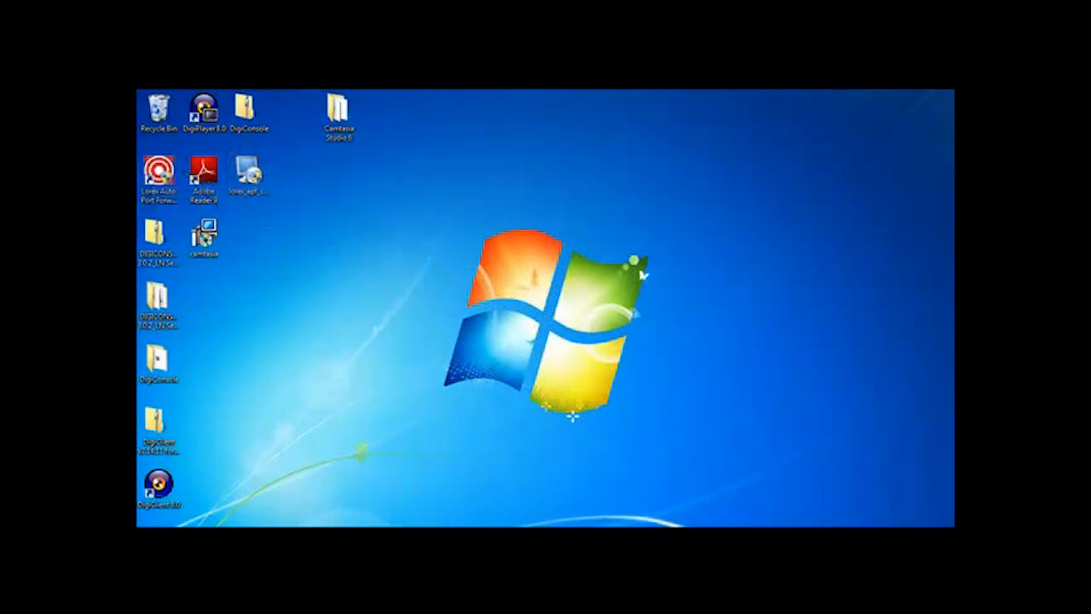
{"action": "left_click", "coordinate": [160, 166]}
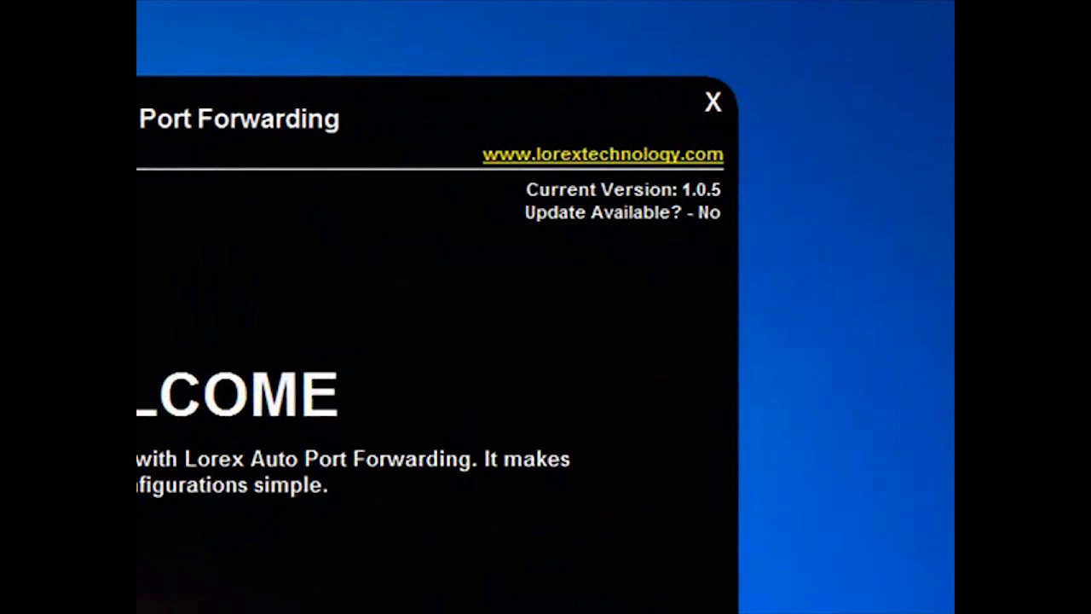
{"action": "mouse_move", "coordinate": [620, 213]}
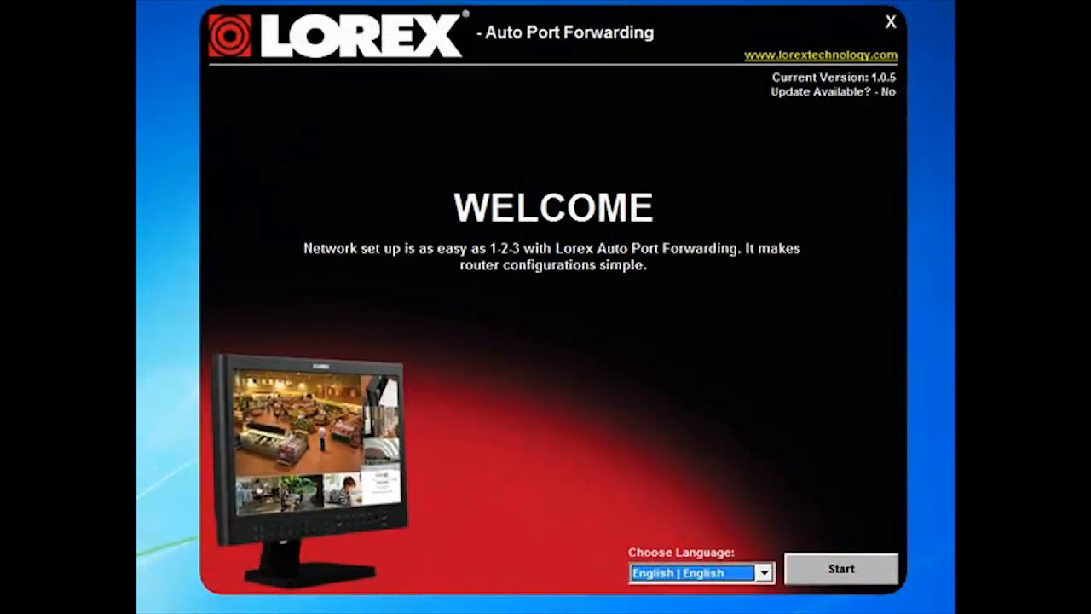
{"action": "left_click", "coordinate": [841, 568]}
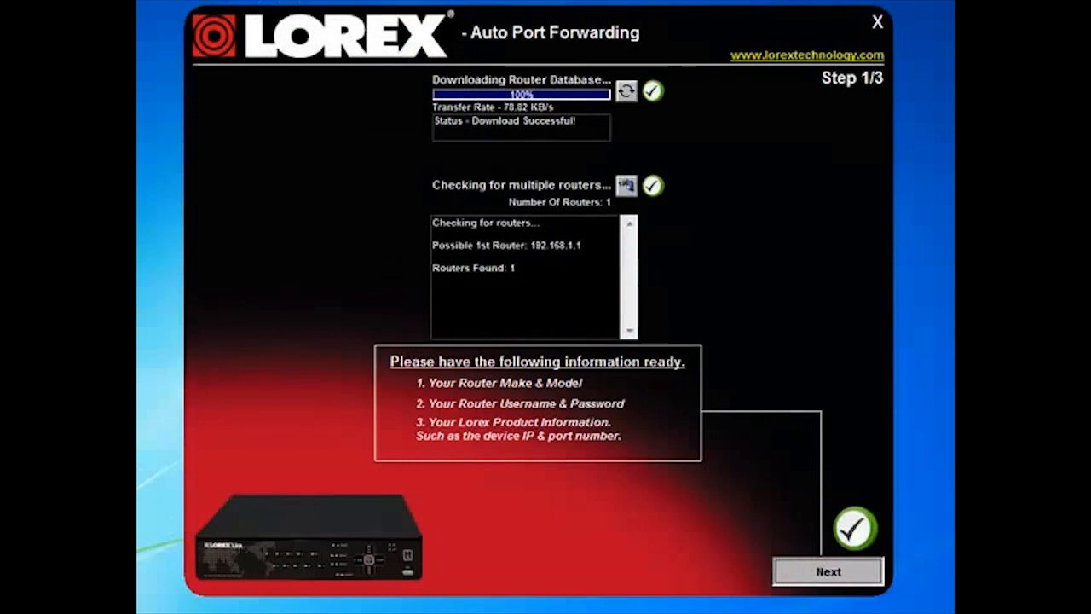
{"action": "left_click", "coordinate": [826, 571]}
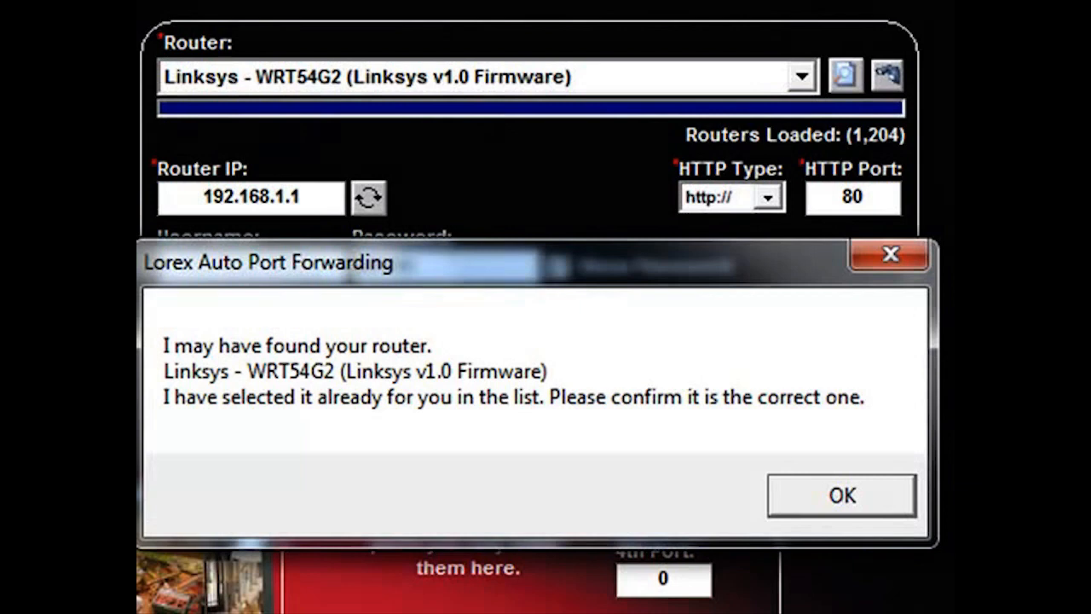
Accept the Linksys WRT54G2 router and detect its IP as 192.168.1.1
{"action": "left_click", "coordinate": [841, 496]}
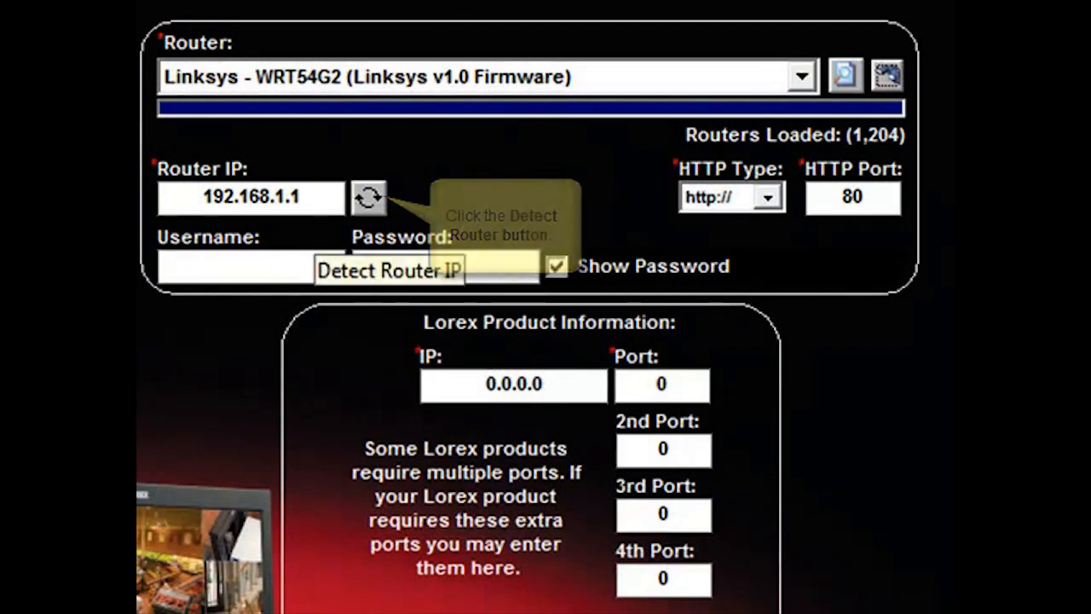
{"action": "left_click", "coordinate": [368, 197]}
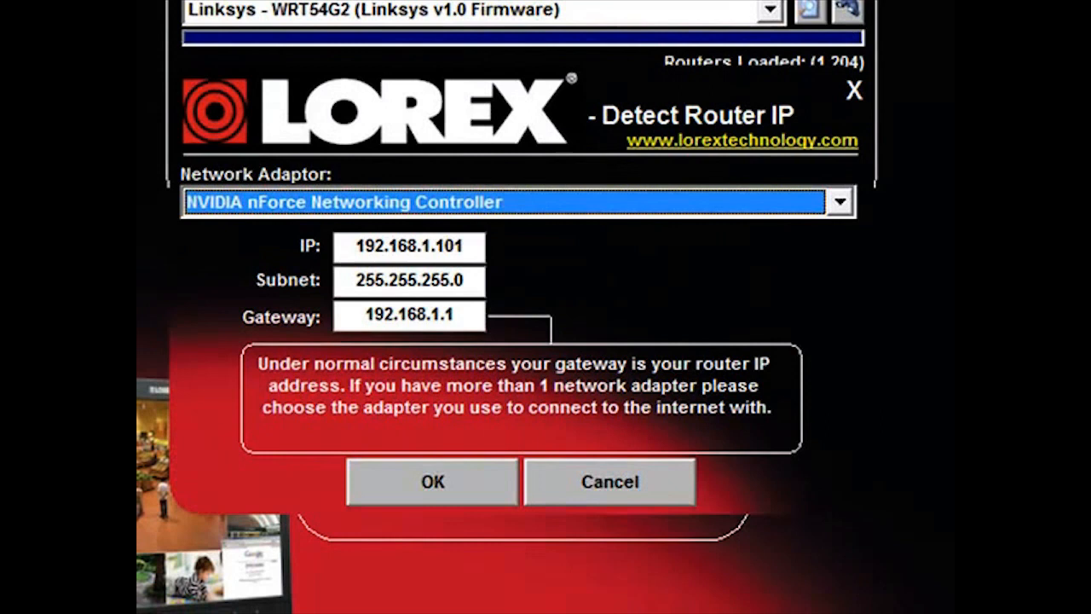
{"action": "left_click", "coordinate": [432, 481]}
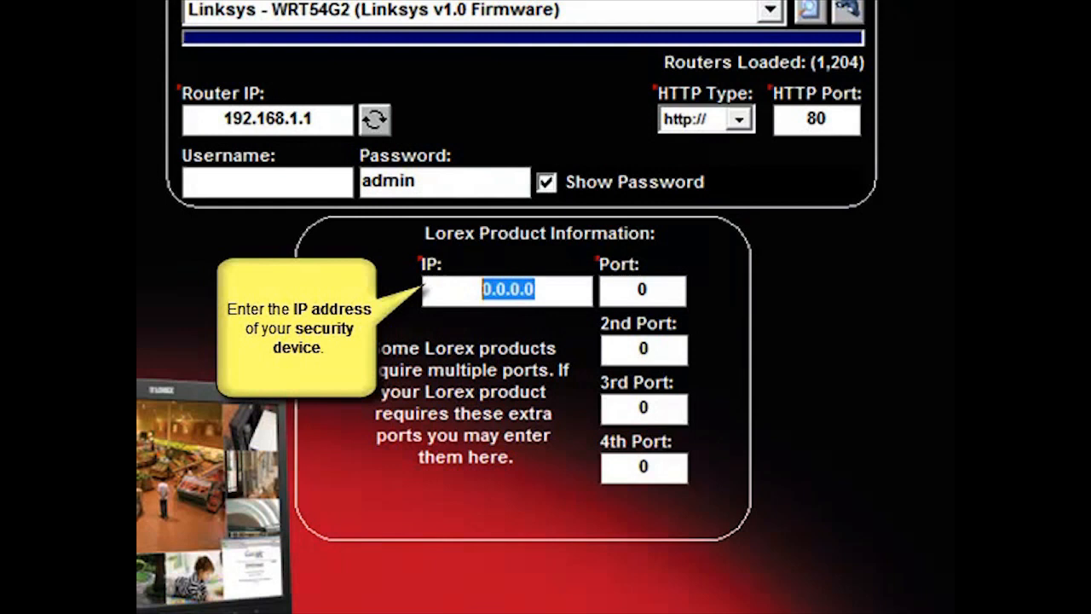
Enter DVR IP 192.168.1.103 with ports 80 and 554, then advance to step 3
{"action": "type", "text": "192.168.1.103"}
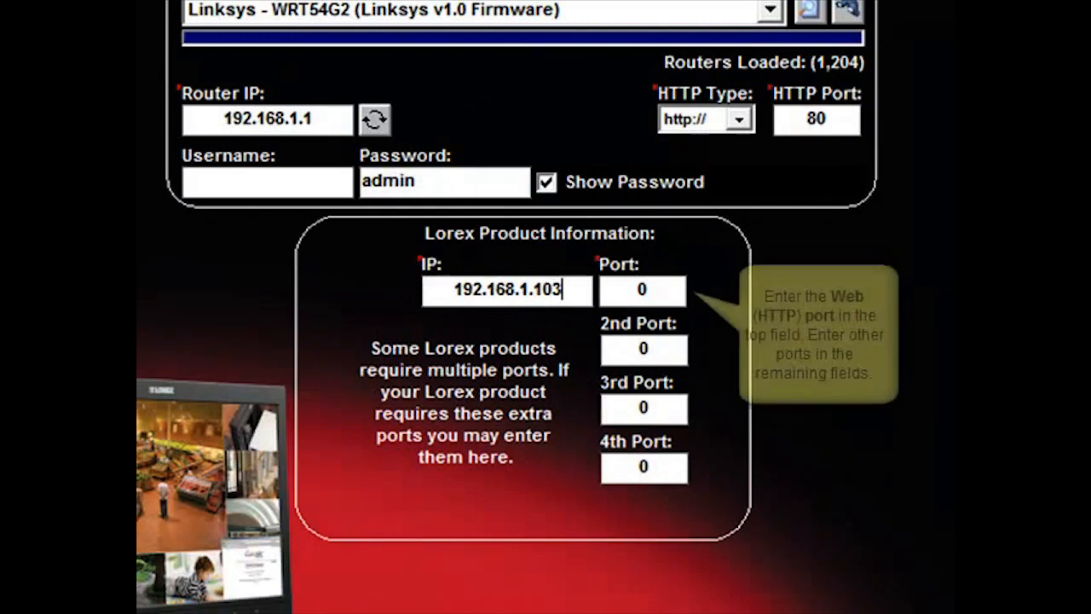
{"action": "left_click", "coordinate": [642, 289]}
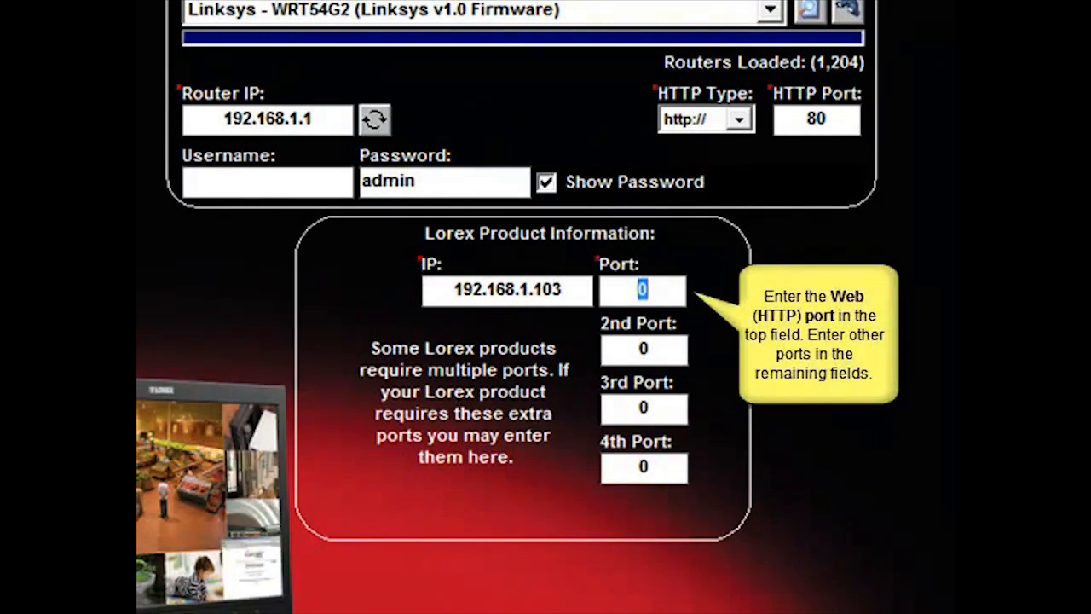
{"action": "type", "text": "80"}
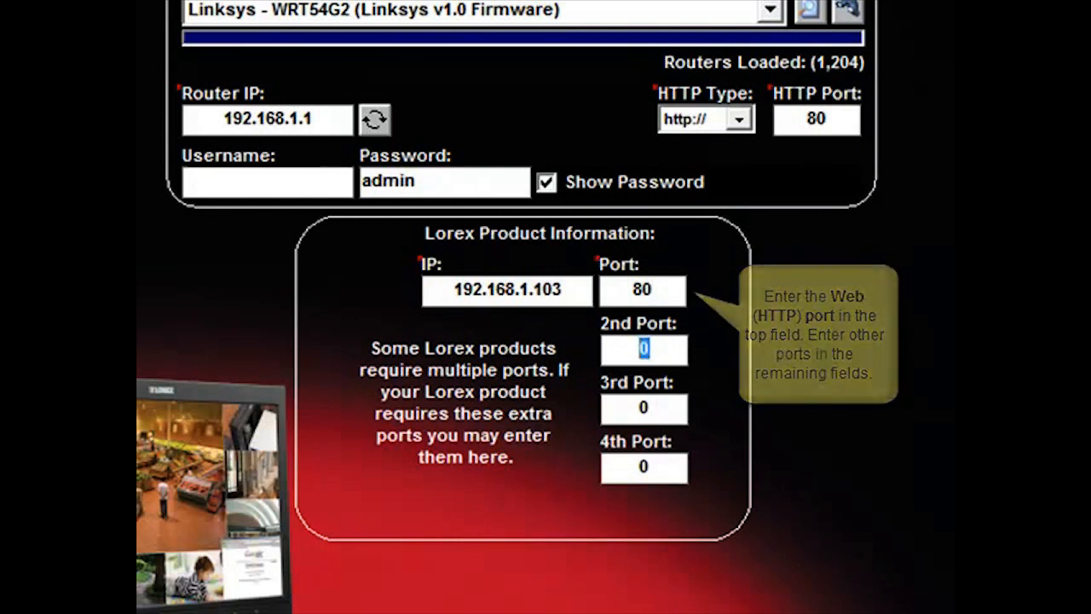
{"action": "type", "text": "554"}
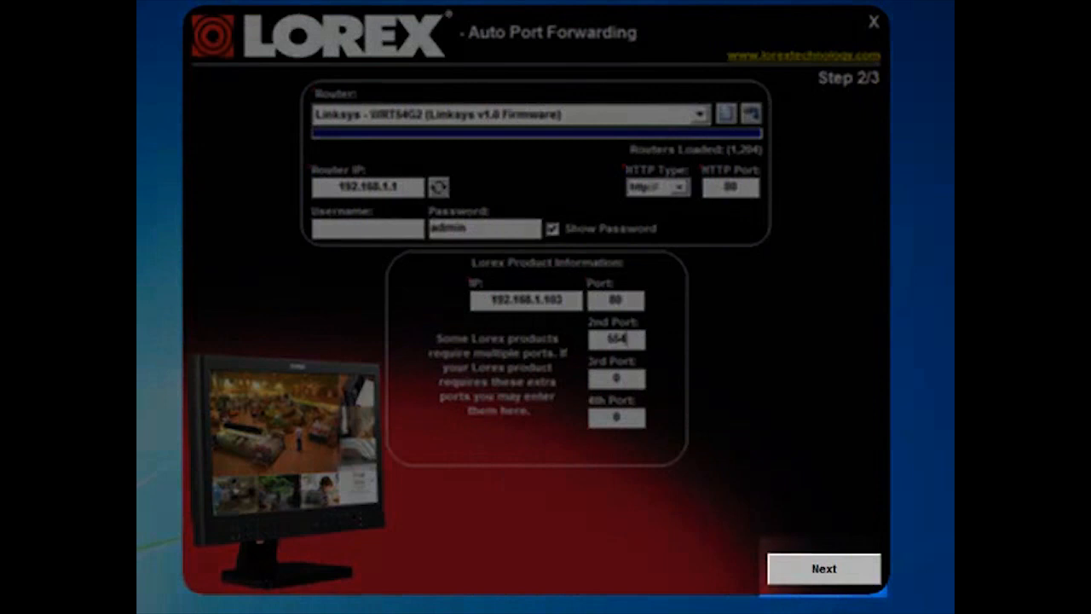
{"action": "left_click", "coordinate": [823, 569]}
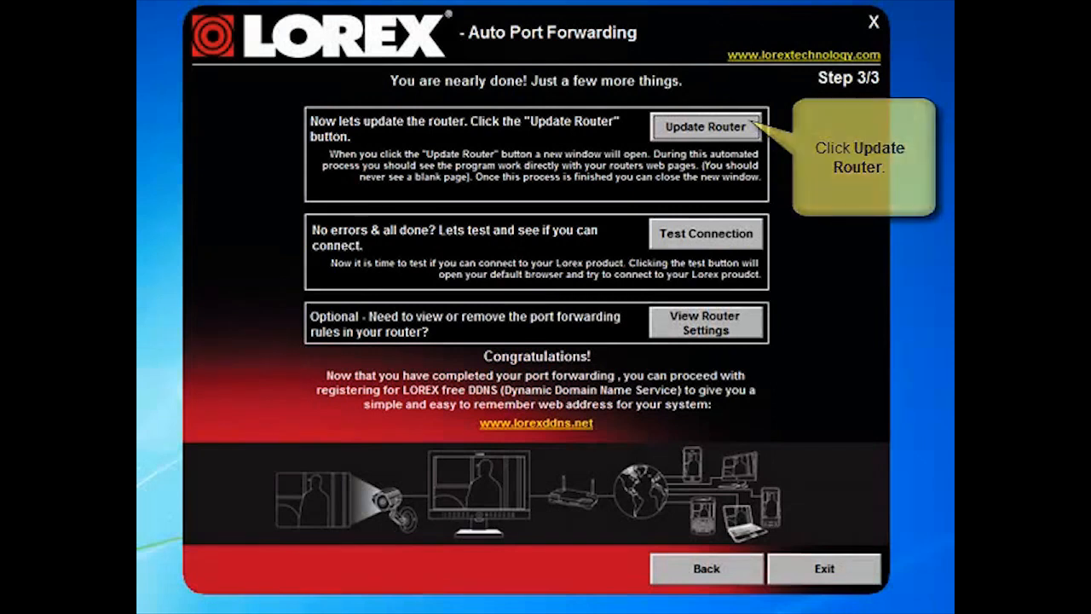
Update the router with ports 80 and 554 forwarded to 192.168.1.103 and save
{"action": "left_click", "coordinate": [705, 126]}
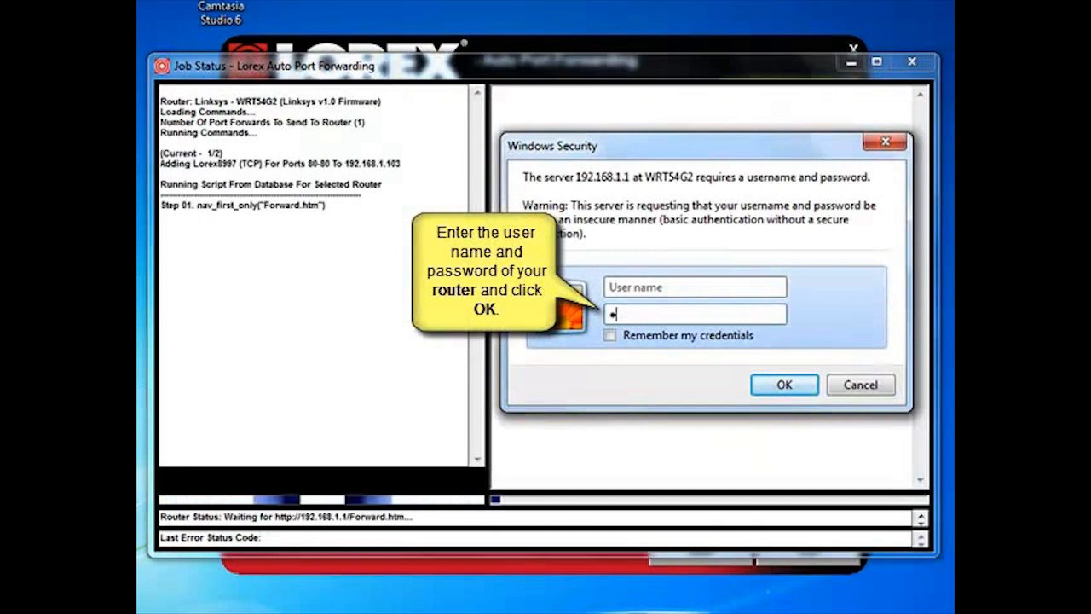
{"action": "left_click", "coordinate": [784, 384]}
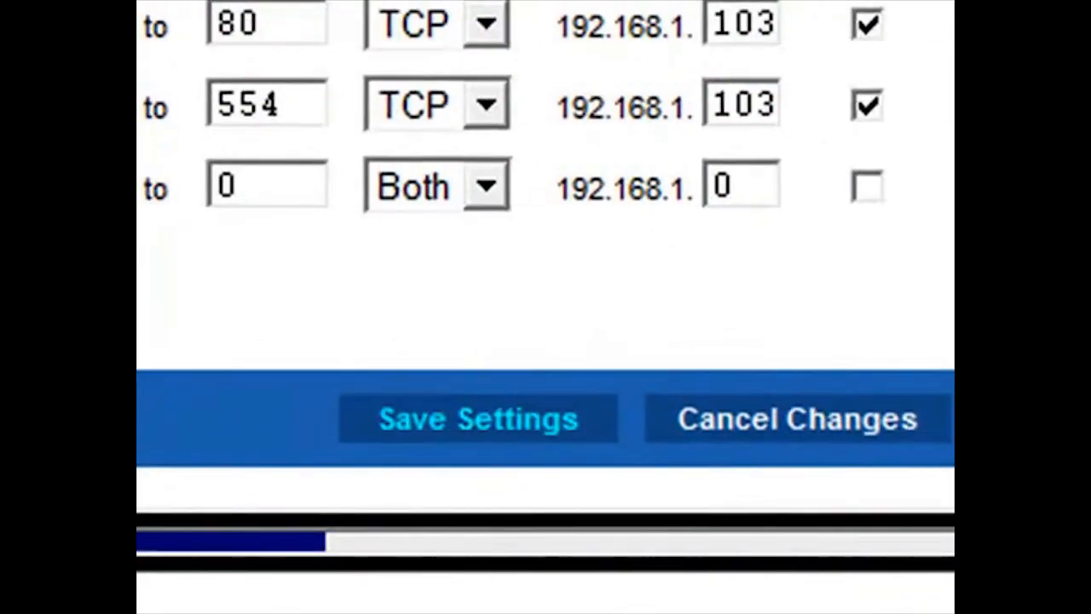
{"action": "left_click", "coordinate": [477, 419]}
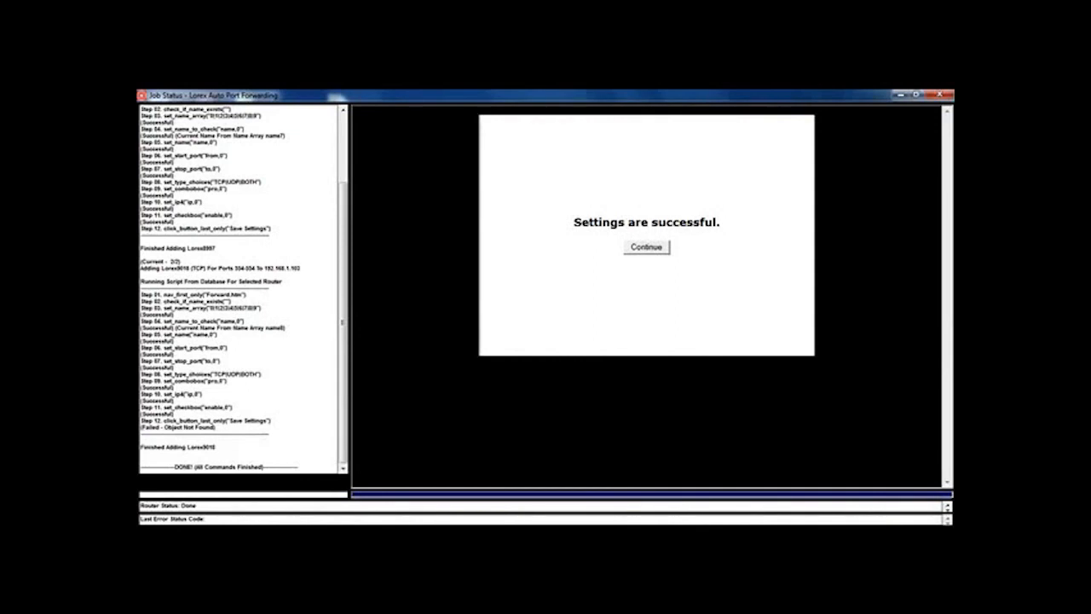
{"action": "left_click", "coordinate": [646, 247]}
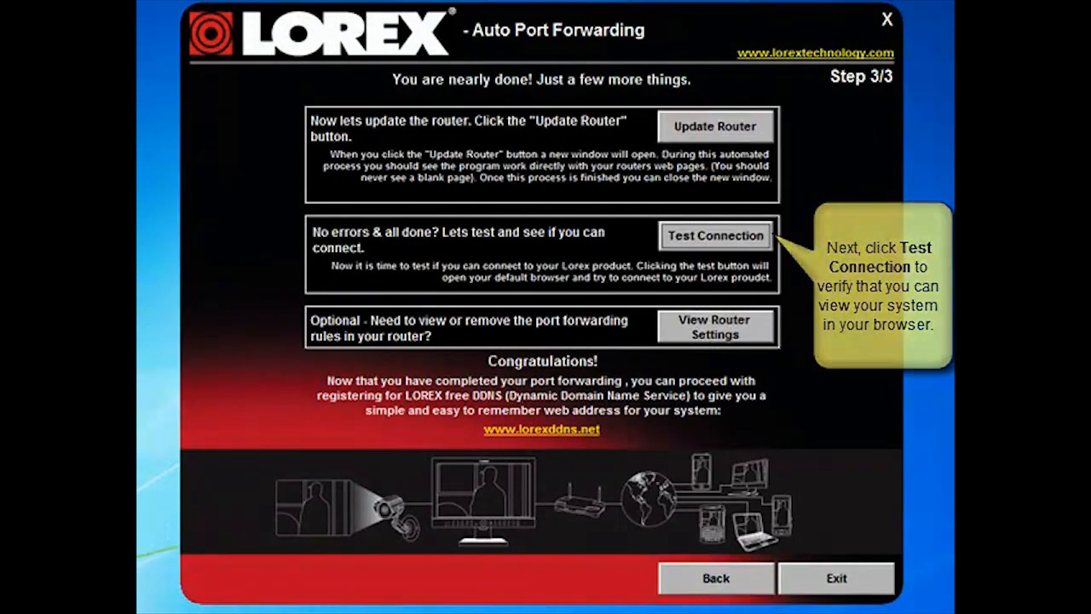
Run Test Connection and log in to the DVR web viewer in Internet Explorer
{"action": "left_click", "coordinate": [715, 236]}
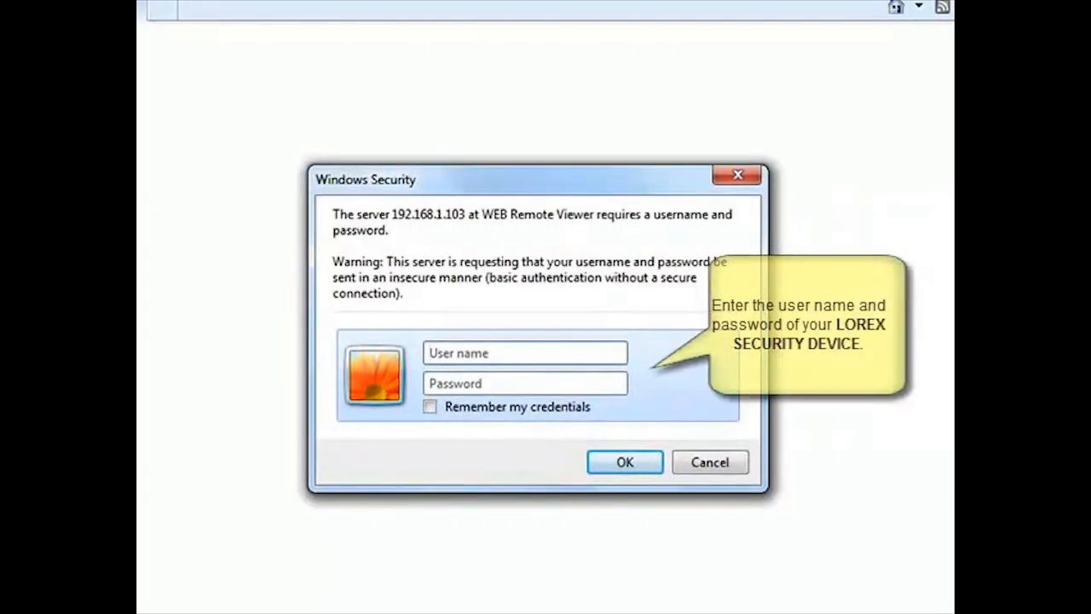
{"action": "type", "text": "ADMIN"}
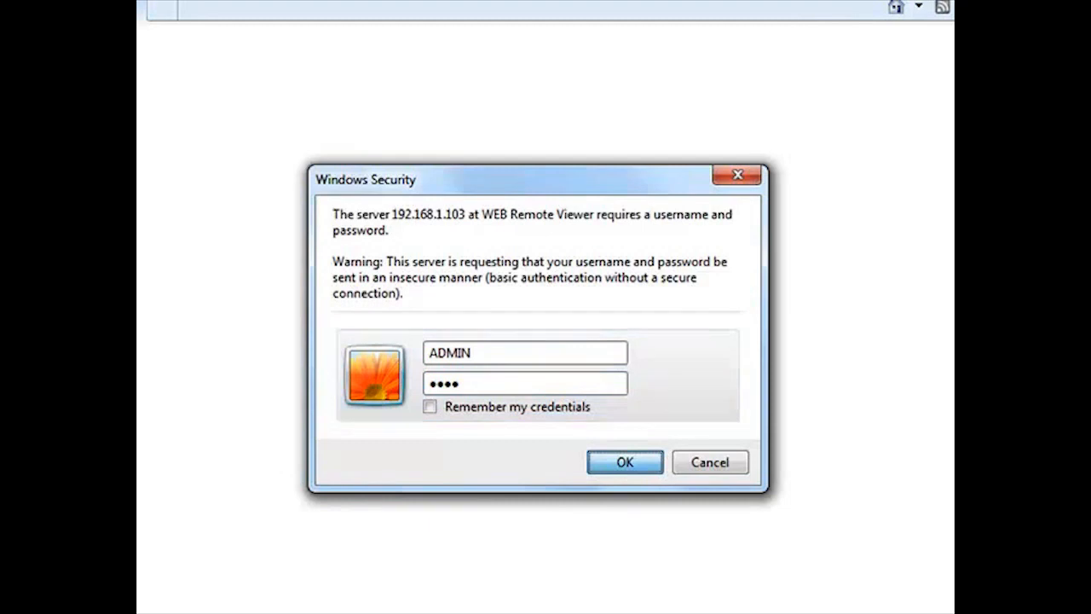
{"action": "left_click", "coordinate": [623, 461]}
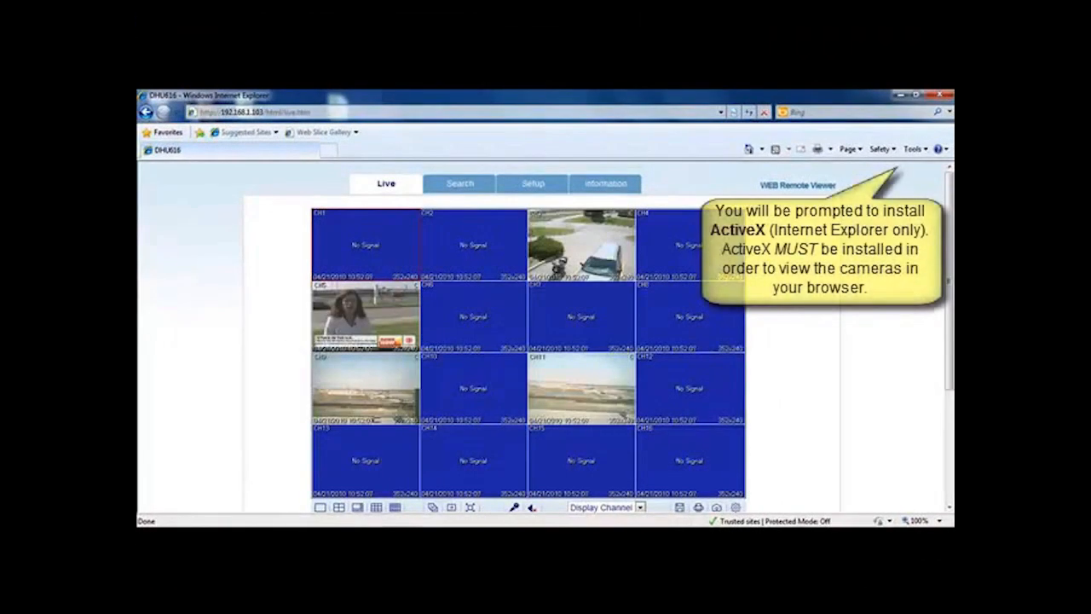